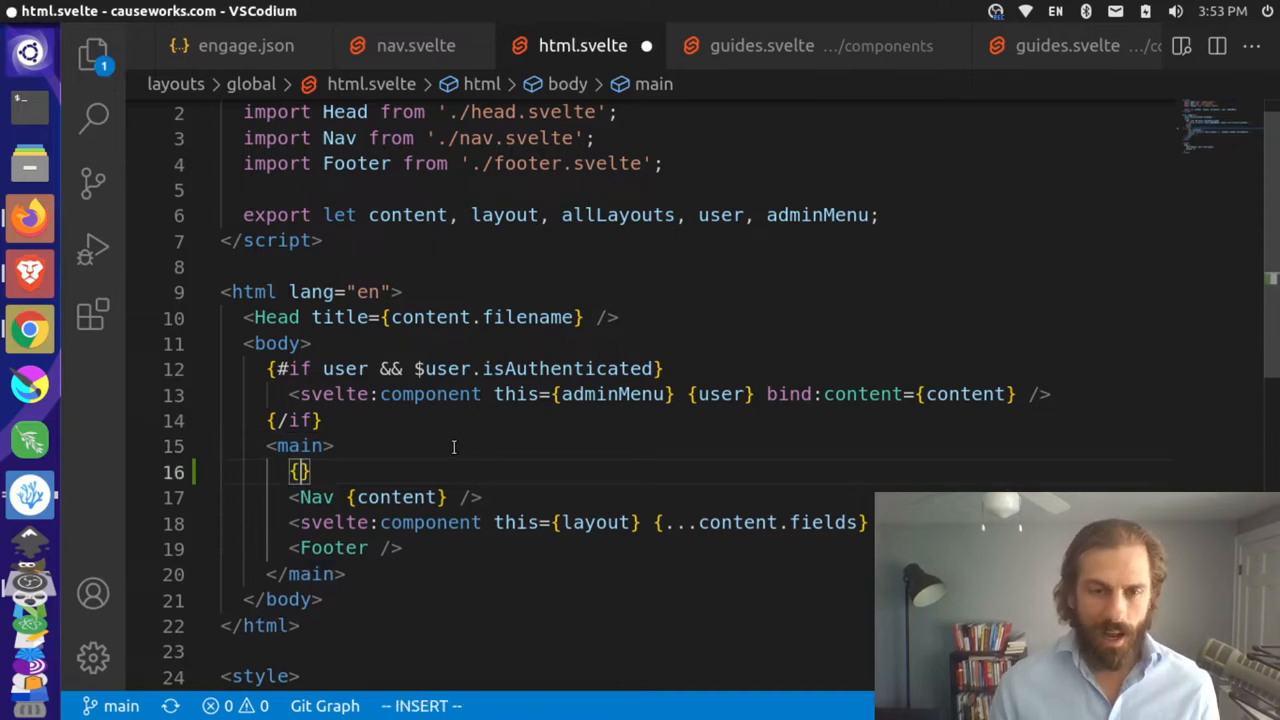
Type button.list in html.svelte, where the period auto-inserts a suggestion
type("but")
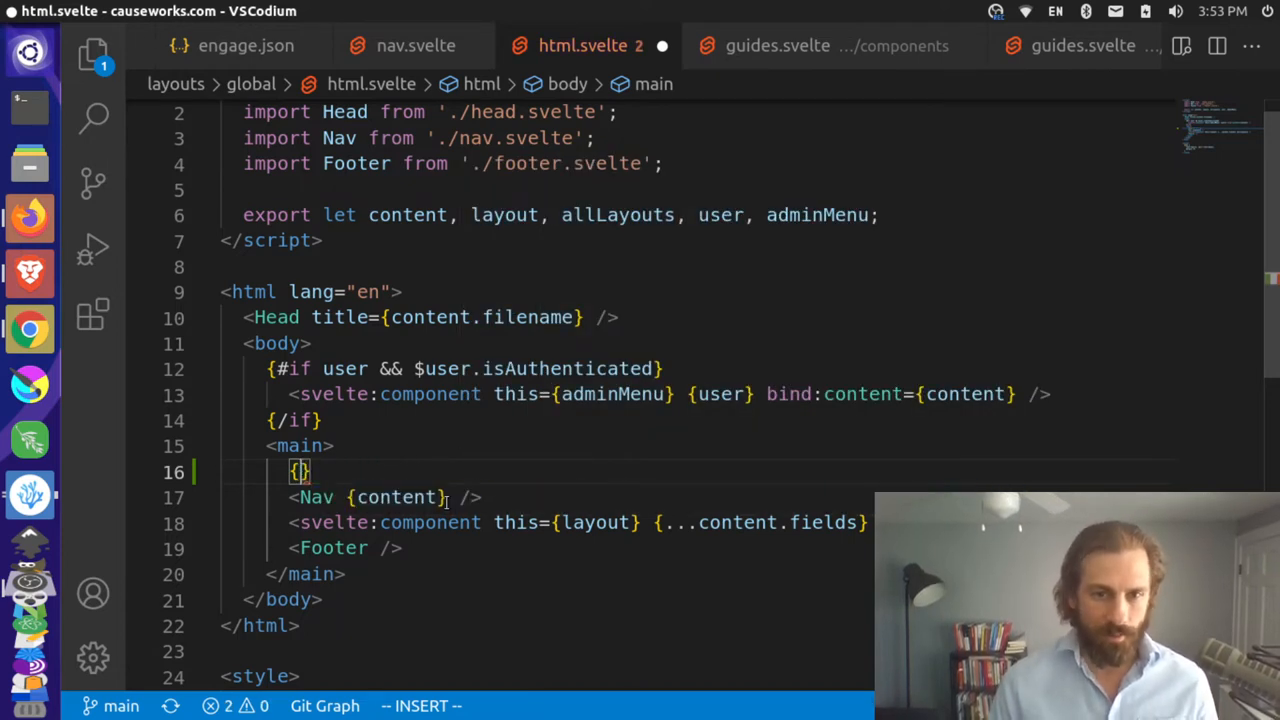
type("button")
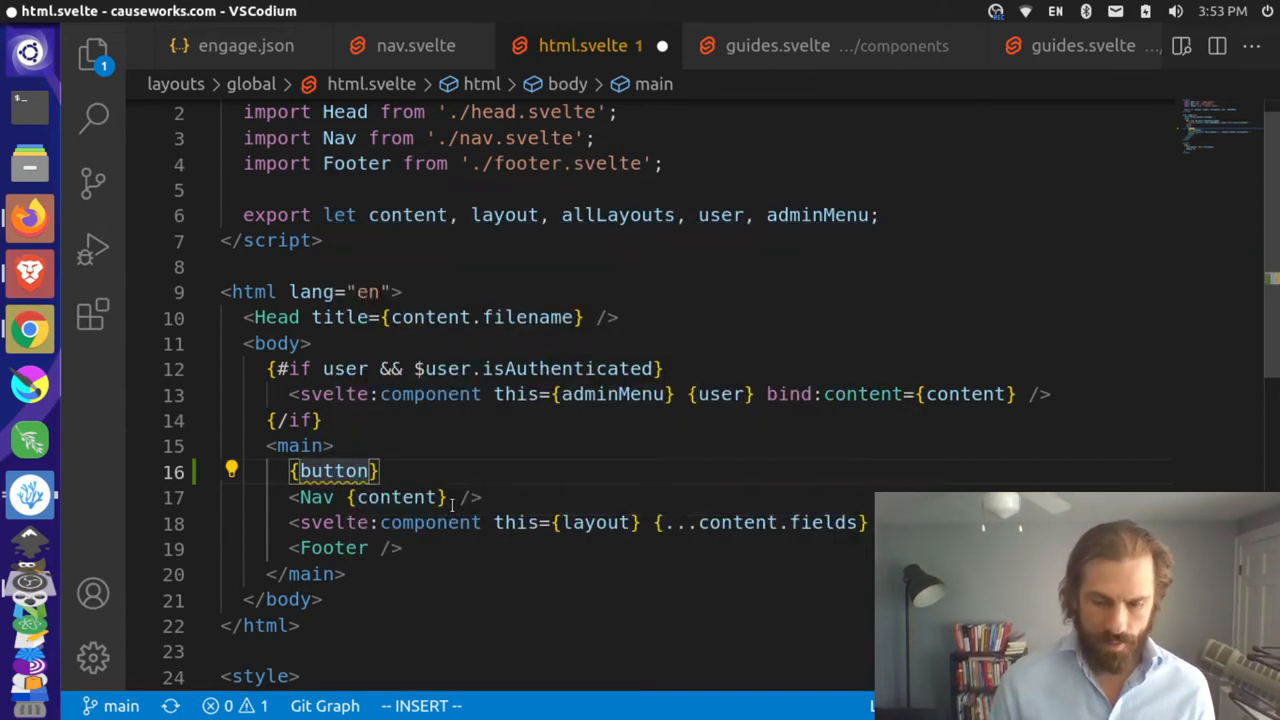
type(".")
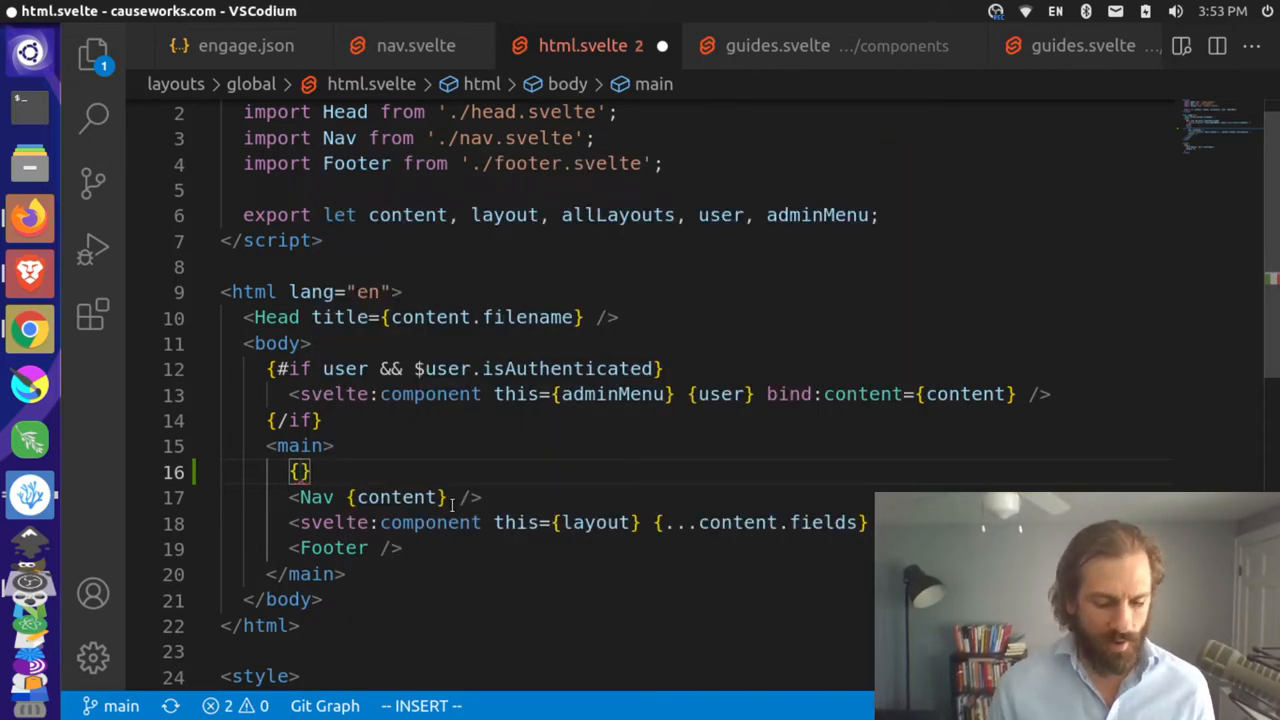
type("l")
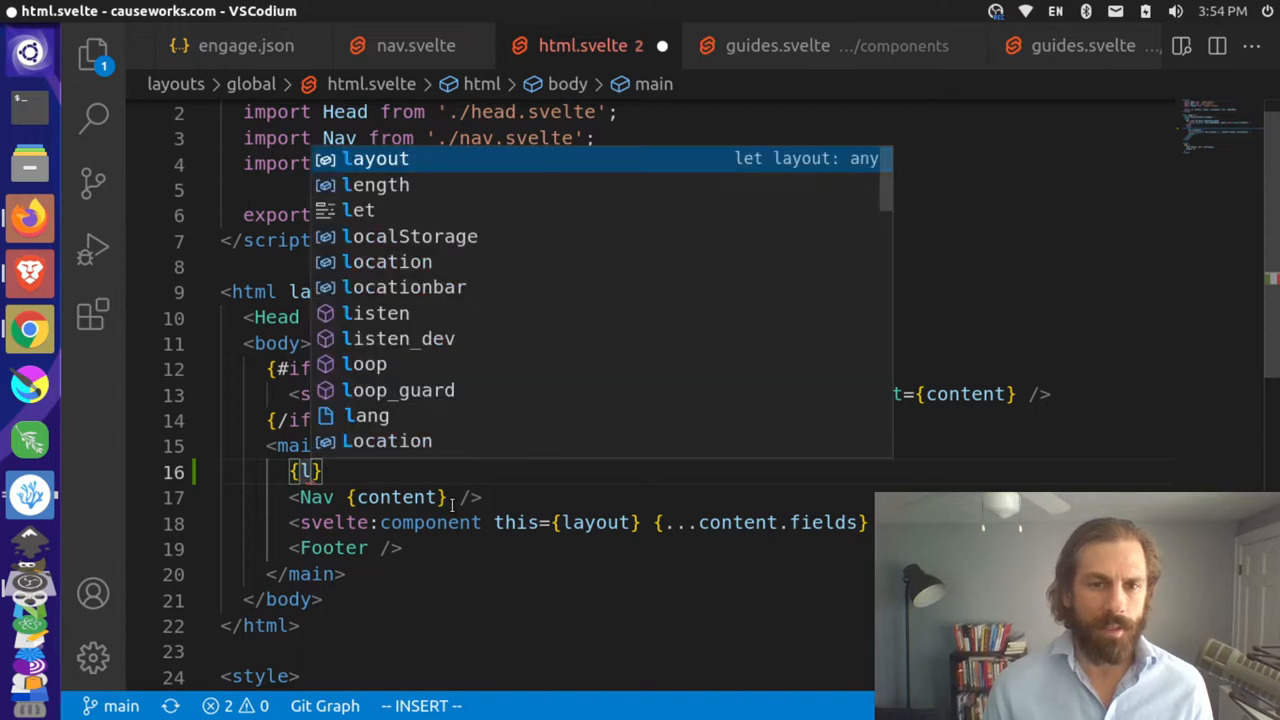
type("isten.")
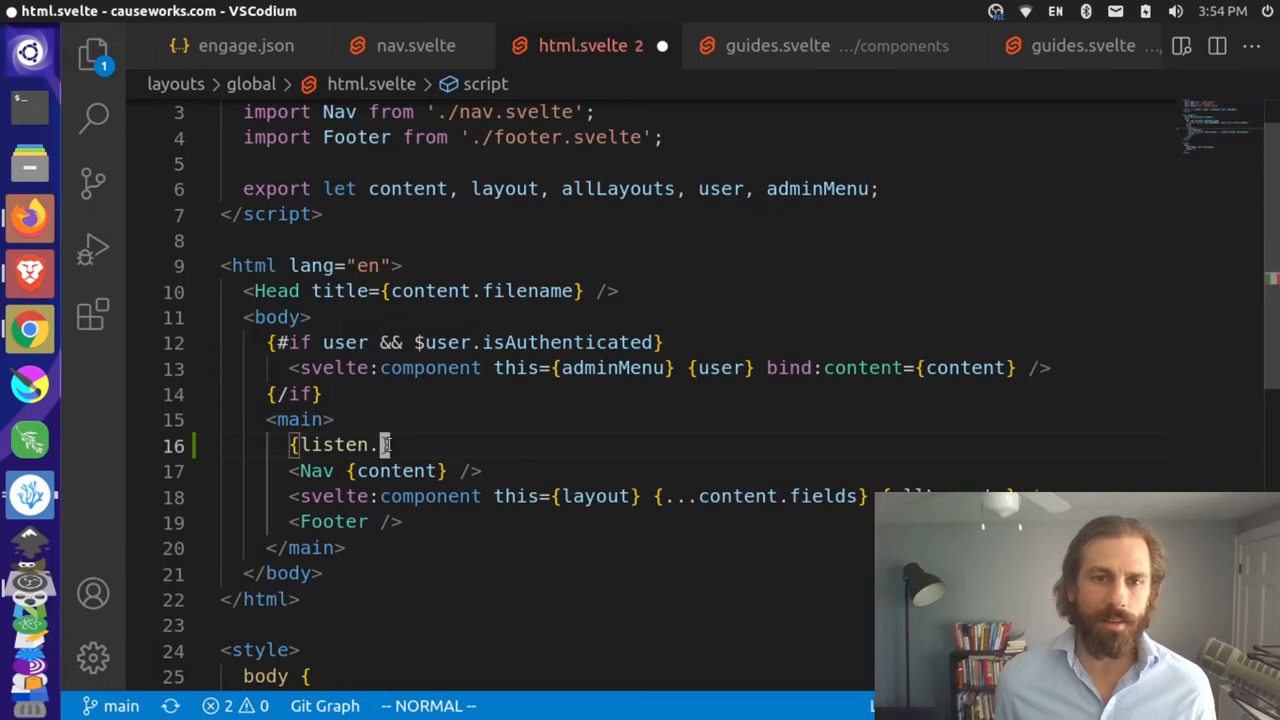
Remove the inserted suggestion, type index, and reload the Svelte for VS Code extension
key("BackSpace")
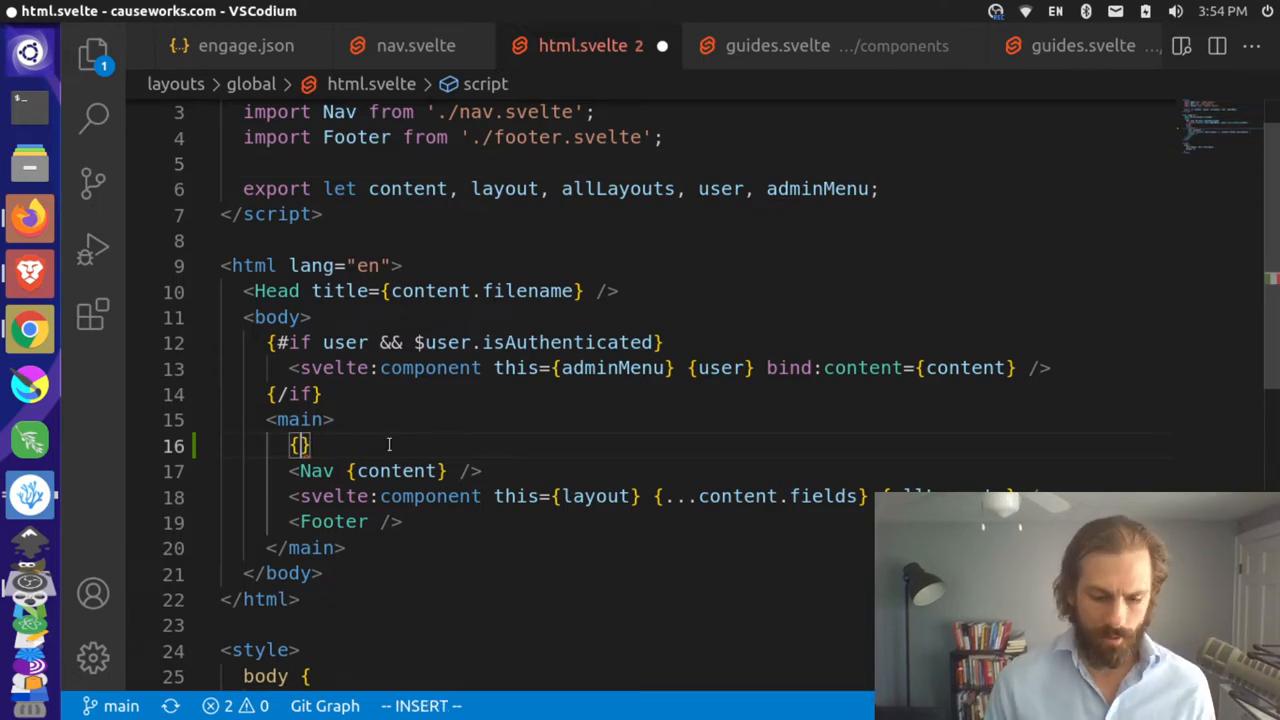
type("index")
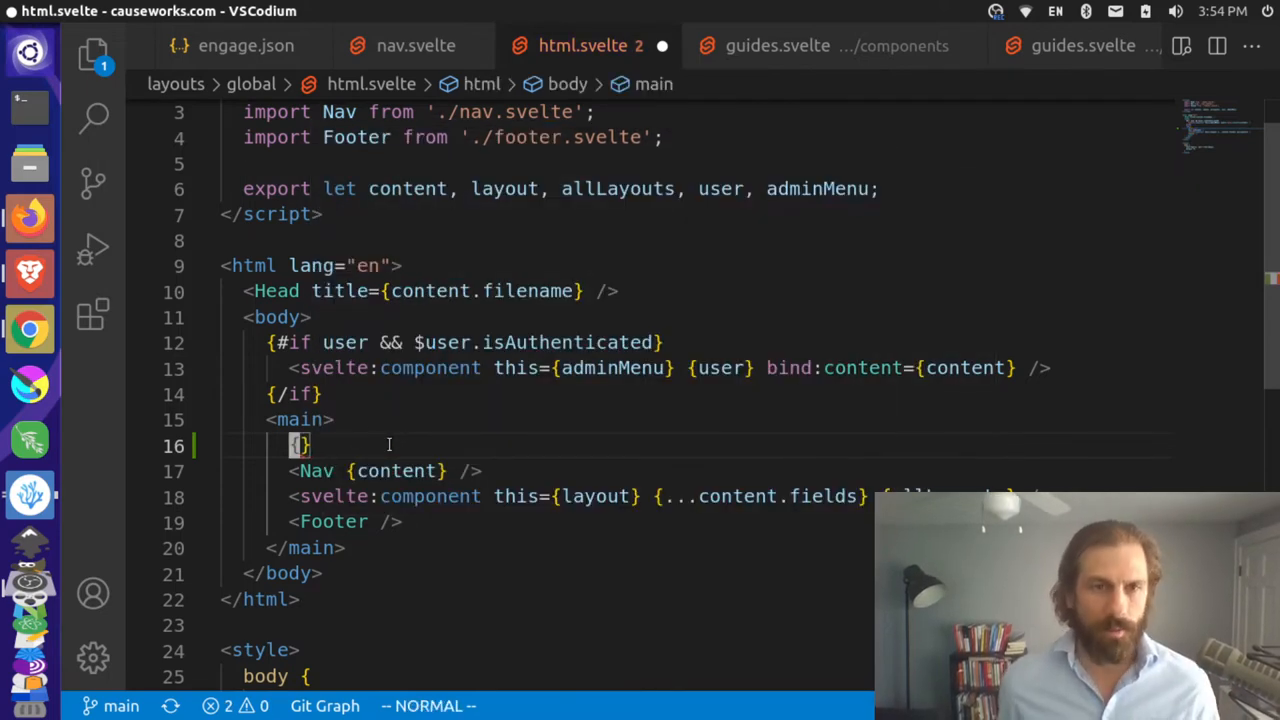
left_click(93, 314)
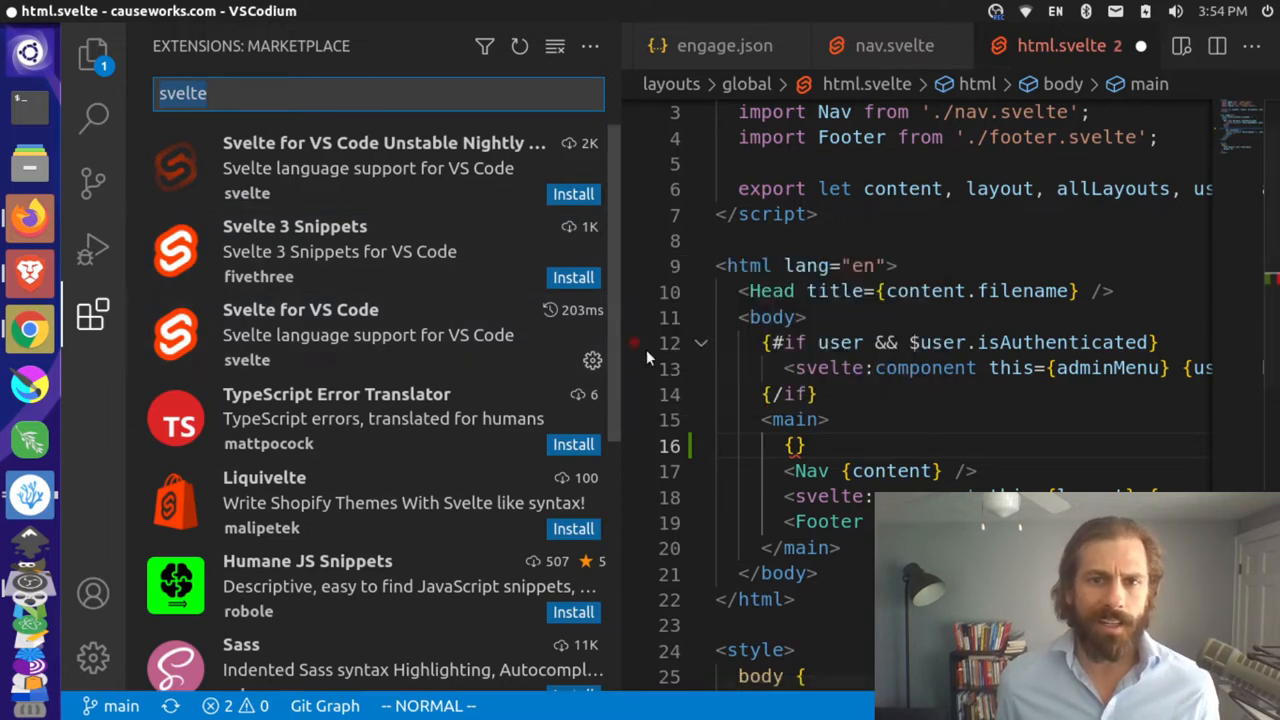
mouse_move(300, 335)
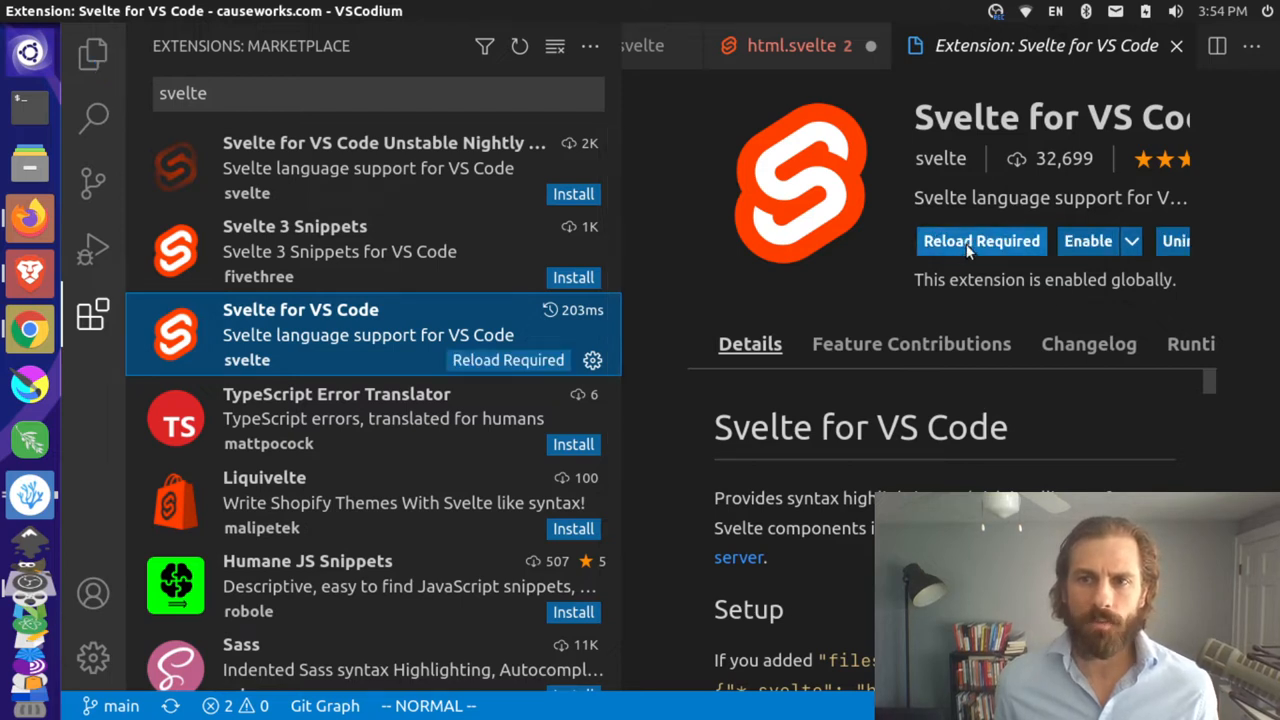
left_click(981, 241)
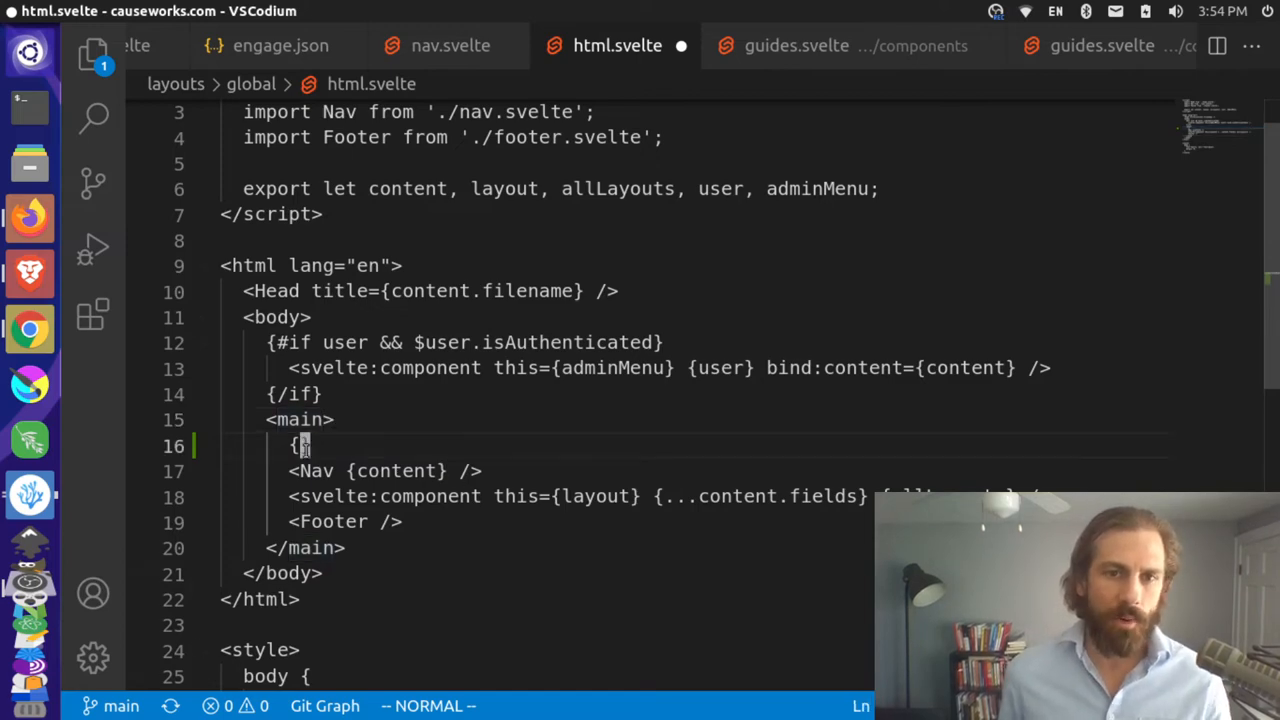
left_click(93, 315)
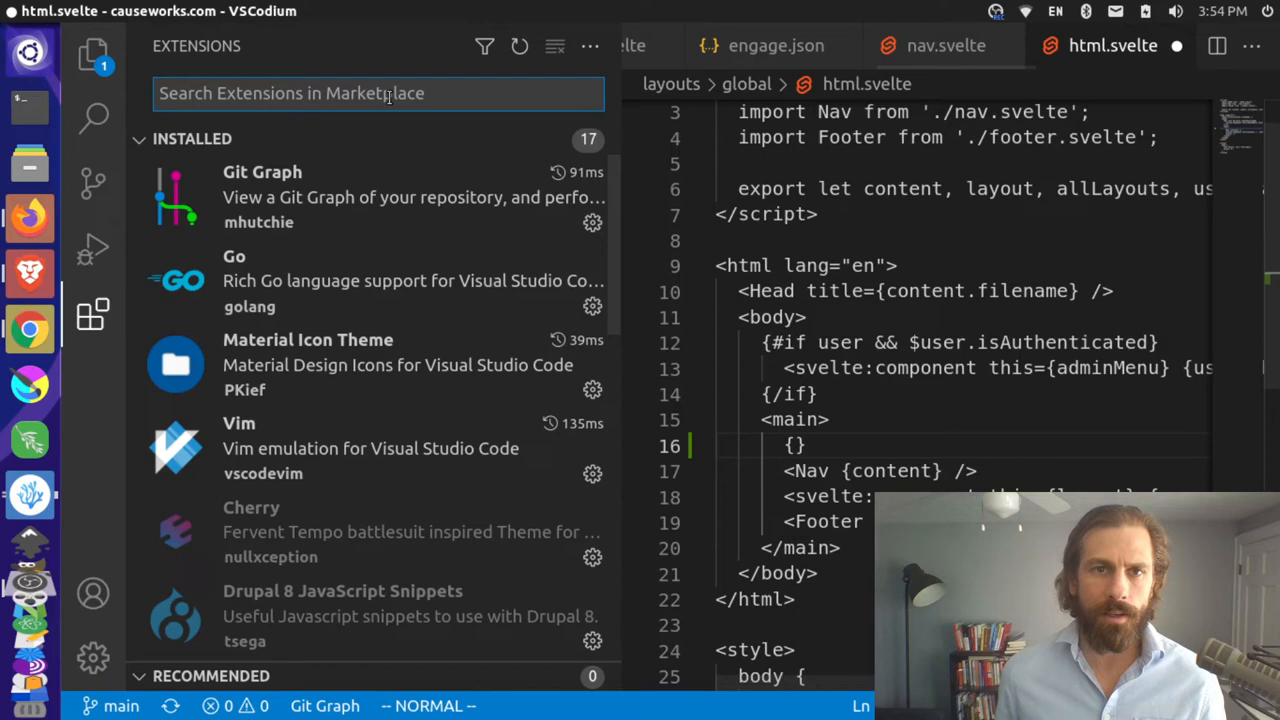
type("svelte")
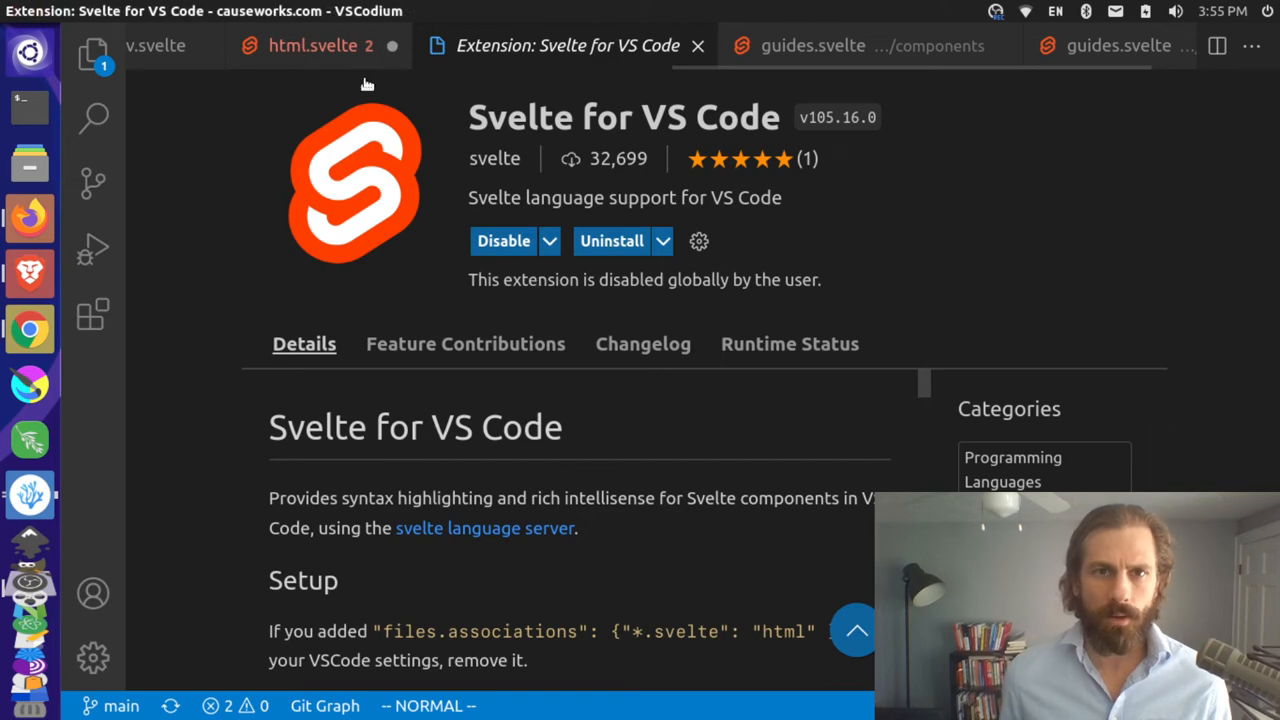
left_click(320, 45)
type("{")
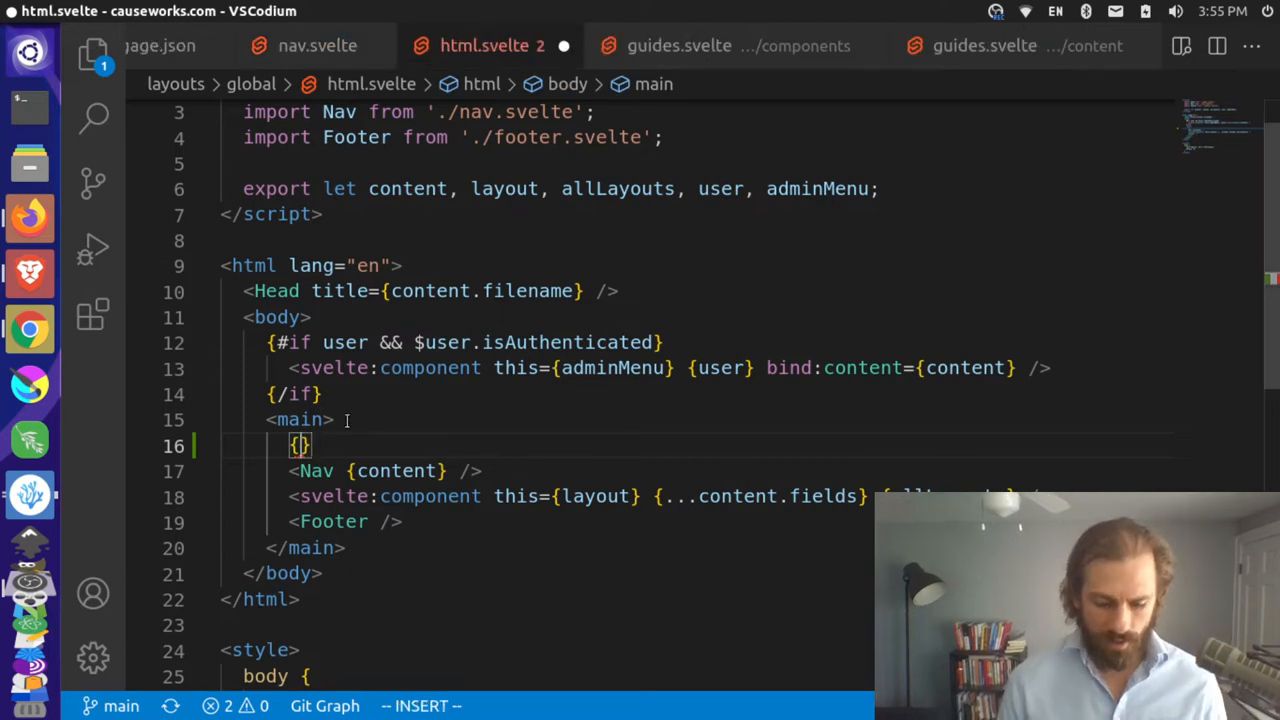
type("button")
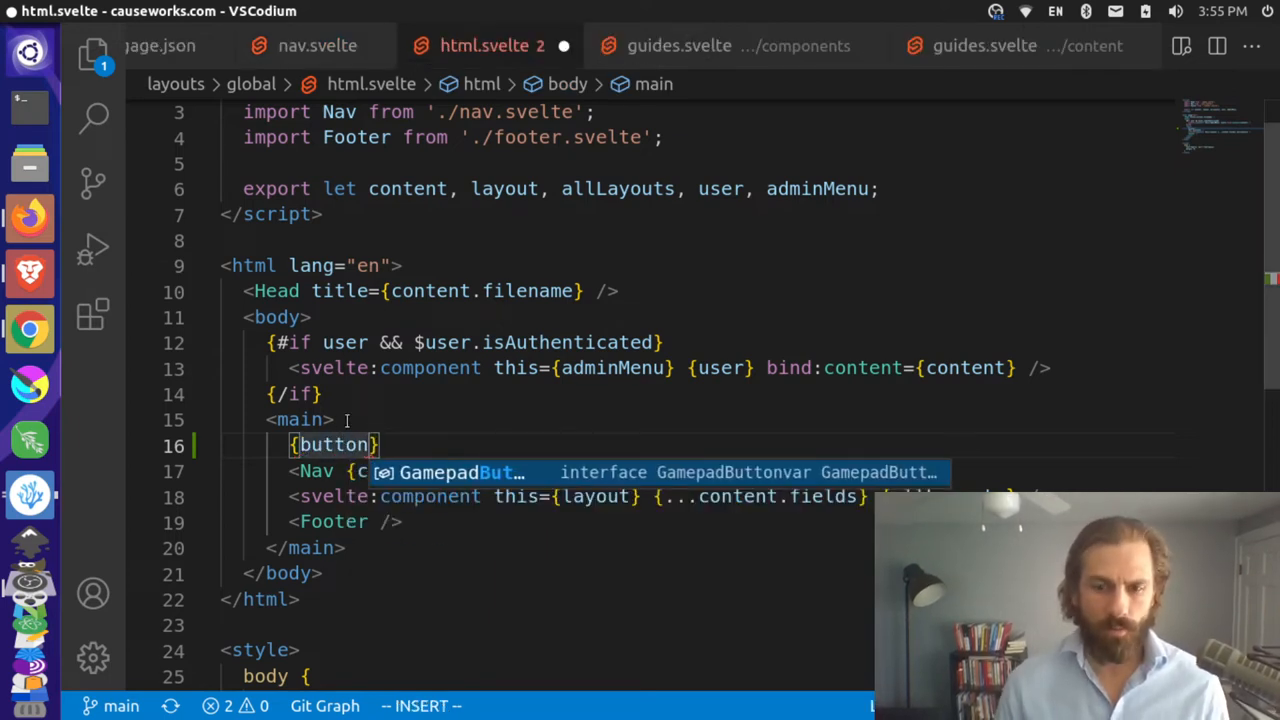
type("GamepadButton.")
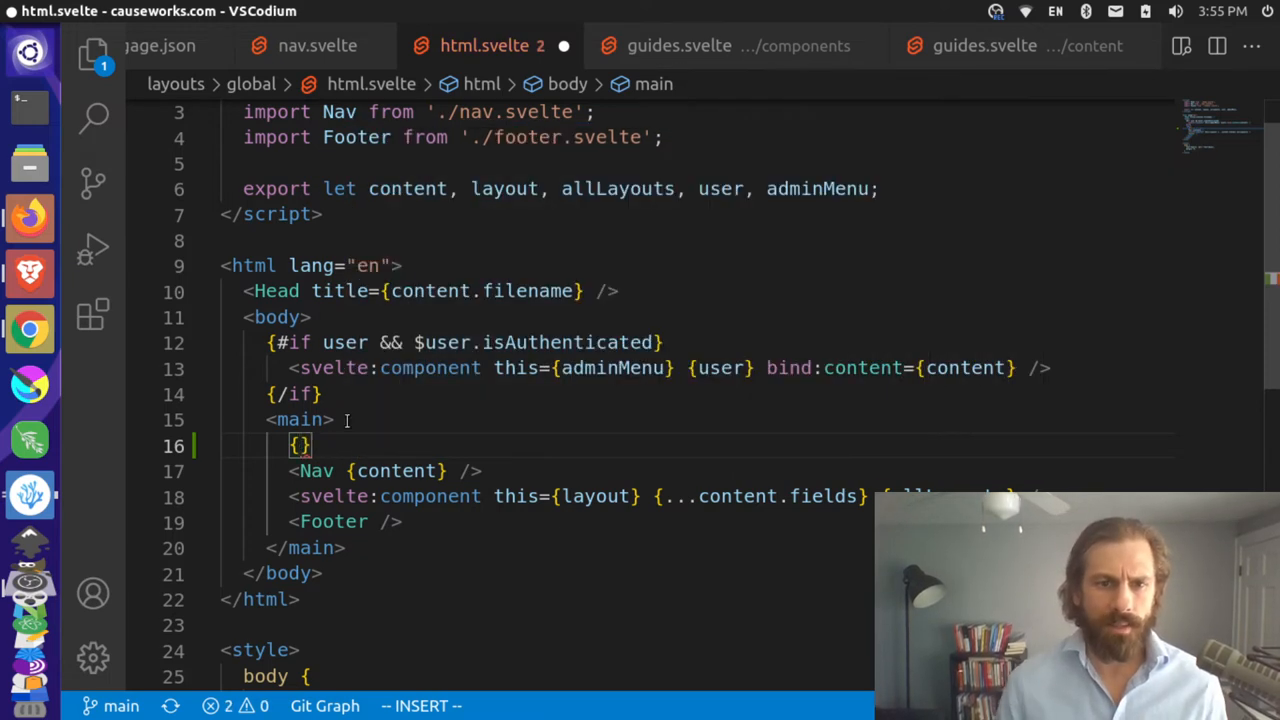
mouse_move(93, 658)
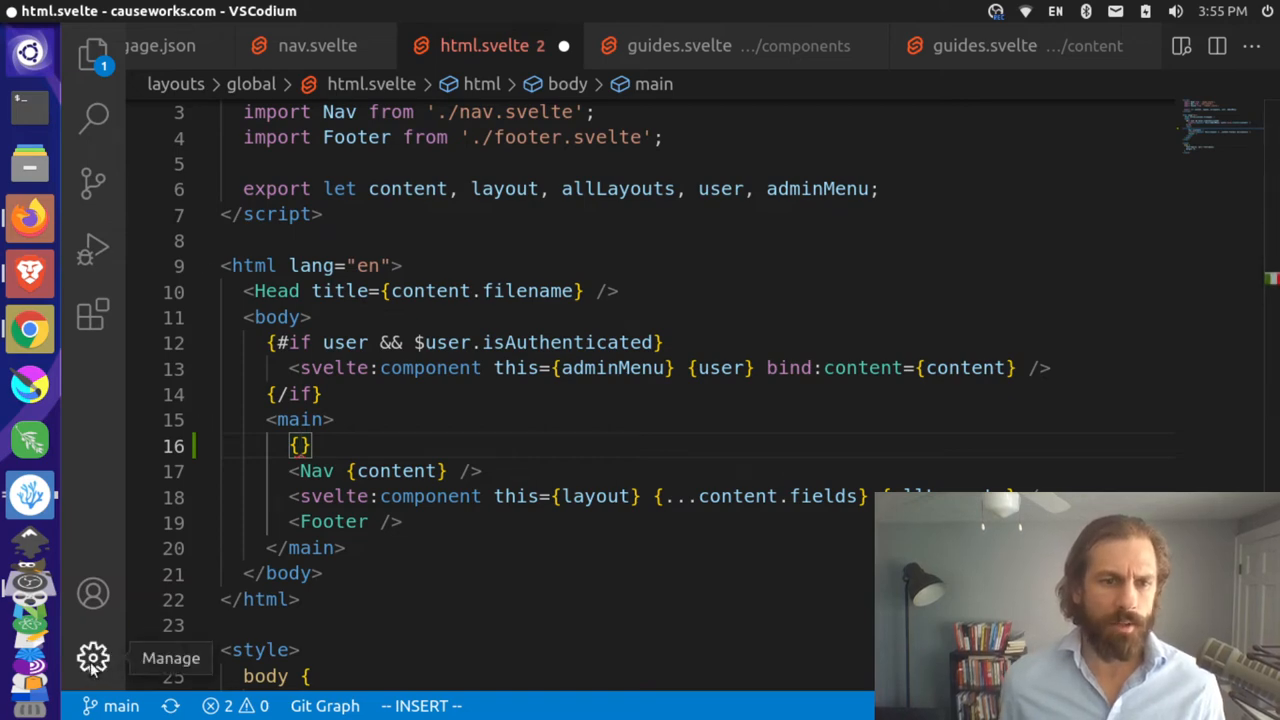
Open the user settings as raw settings.json through the Open Settings (JSON) icon
left_click(92, 658)
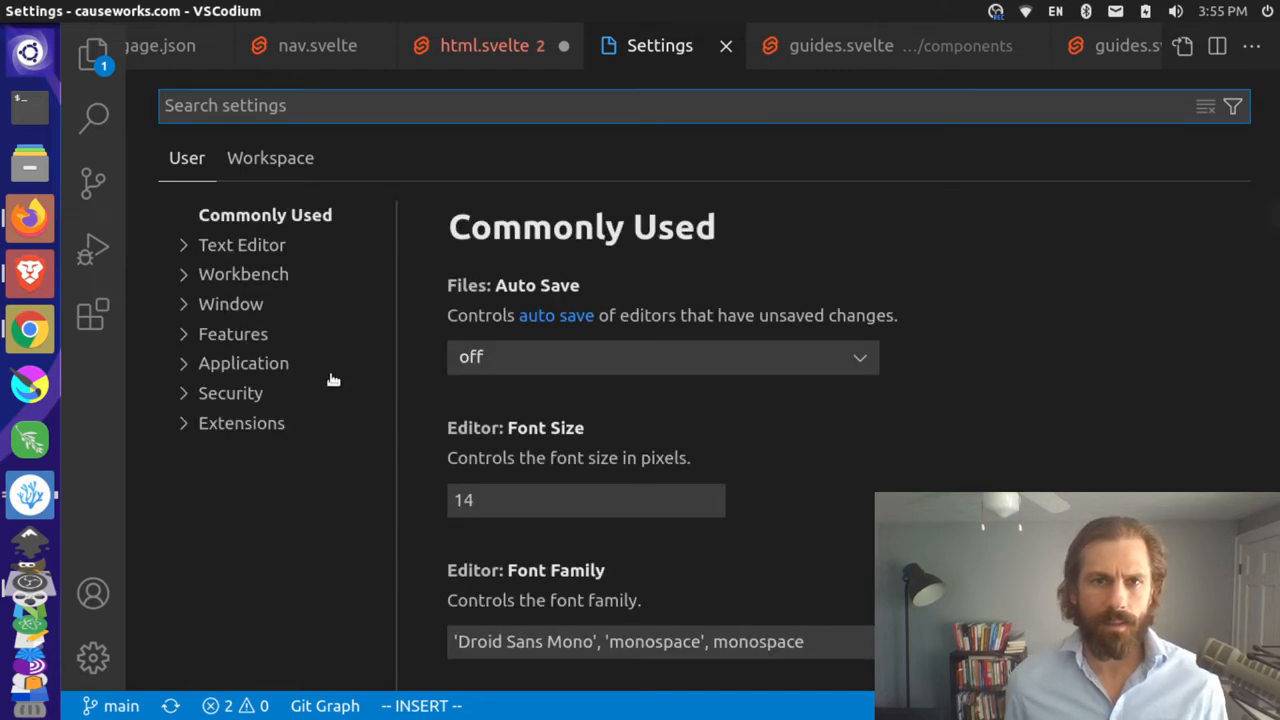
mouse_move(1170, 60)
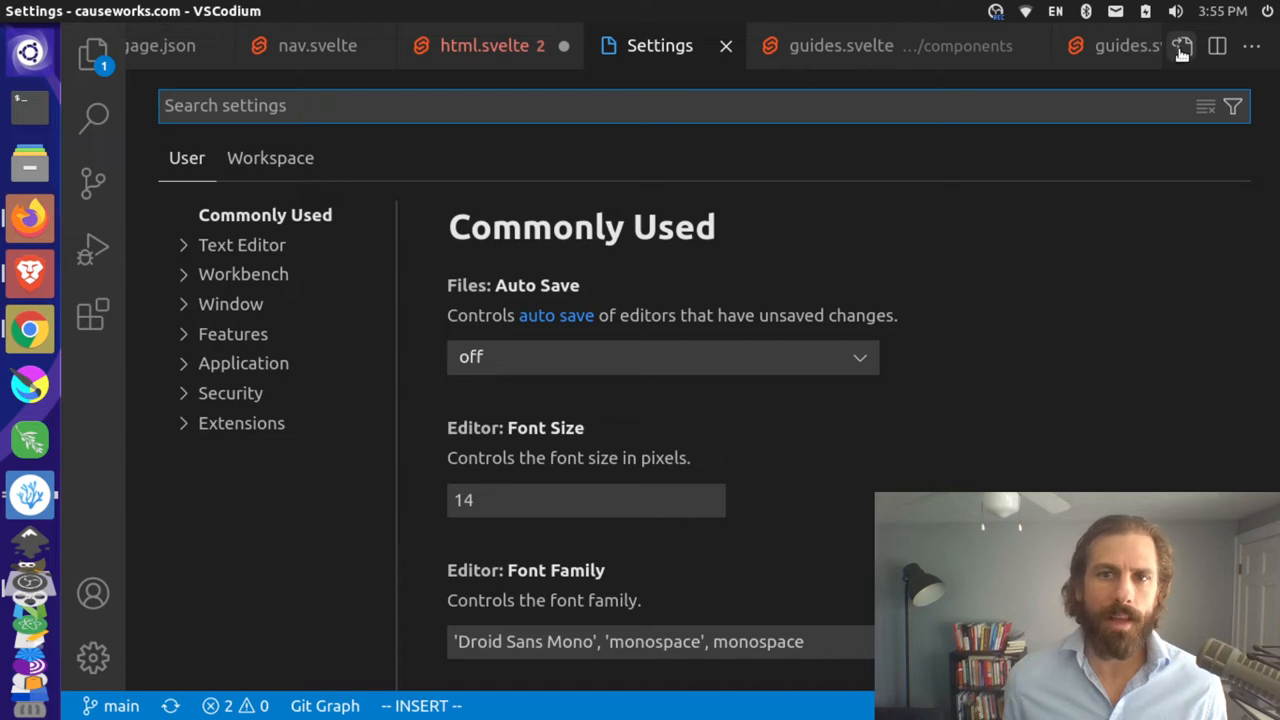
mouse_move(1181, 47)
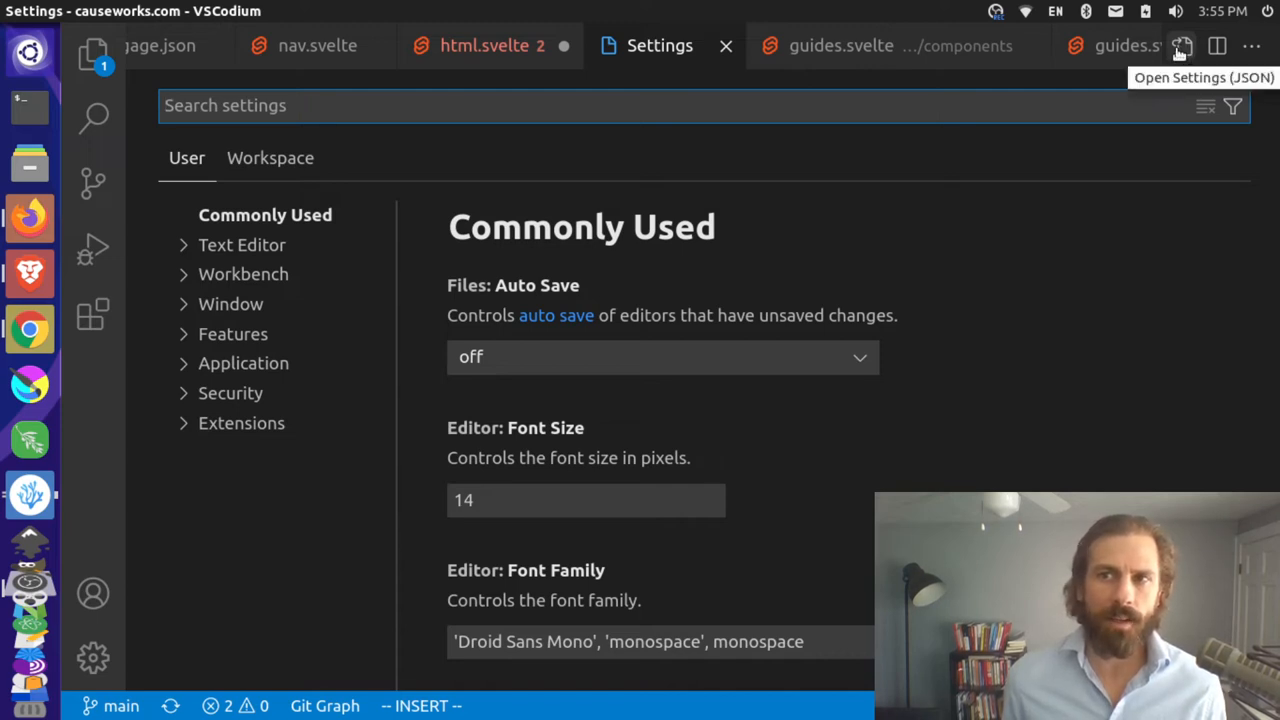
left_click(1182, 46)
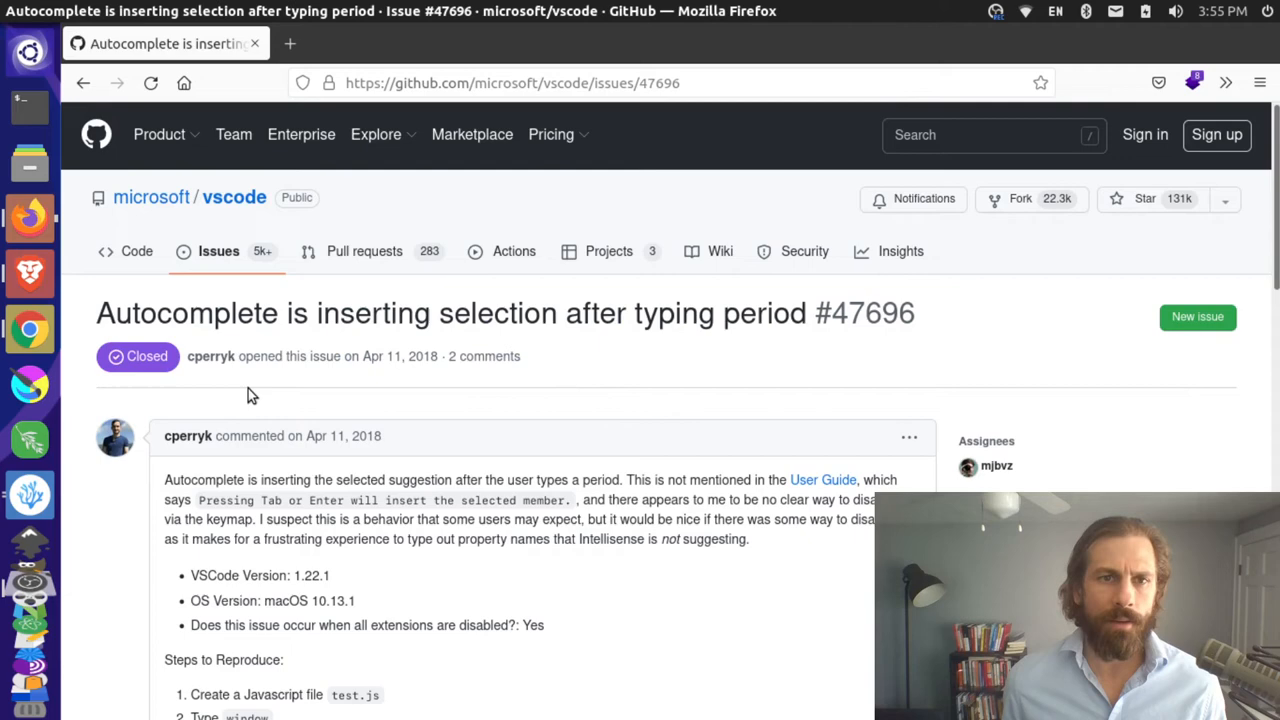
mouse_move(218, 251)
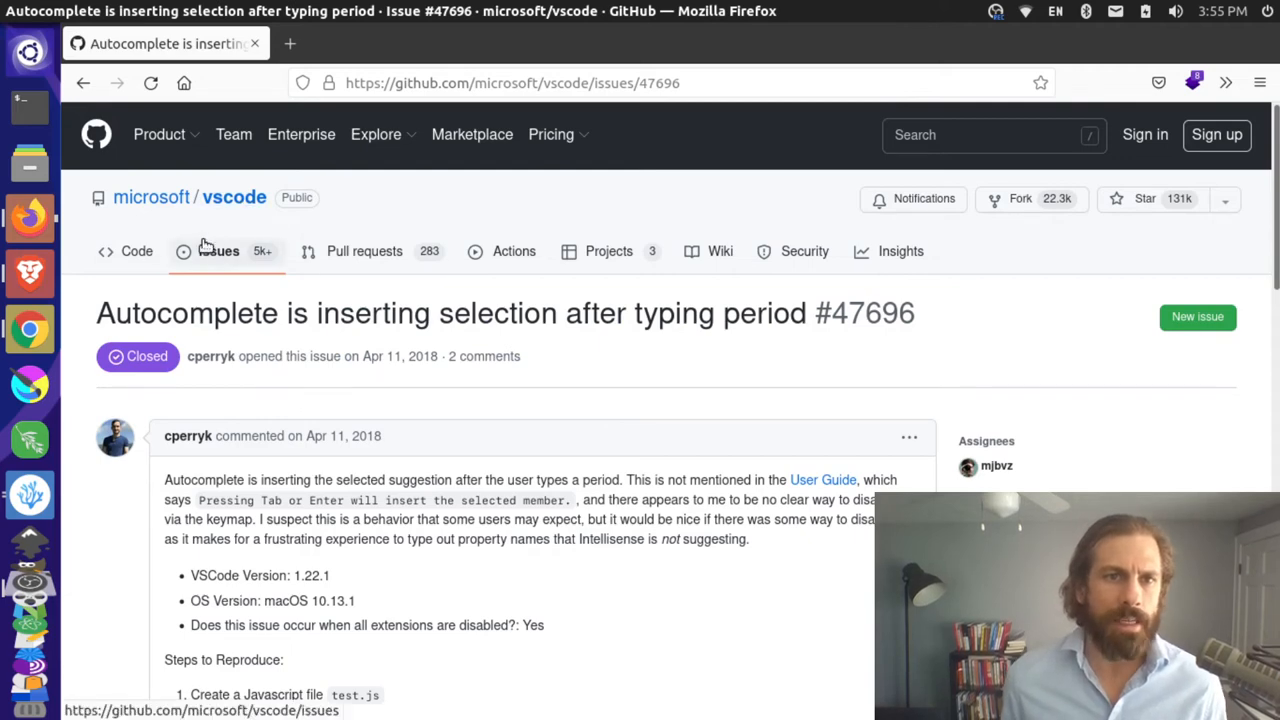
Scroll issue #47696 down to mjbvz's reply naming editor.acceptSuggestionOnCommitCharacter
scroll("down", 3)
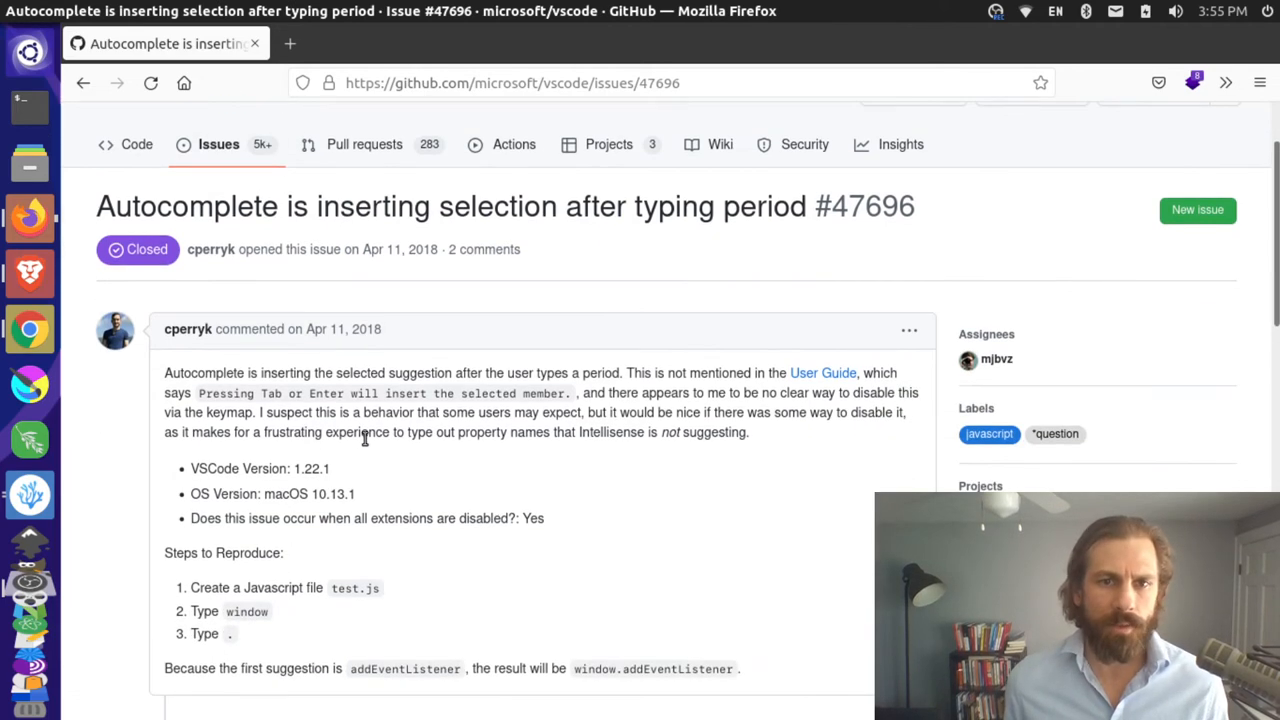
scroll("down", 3)
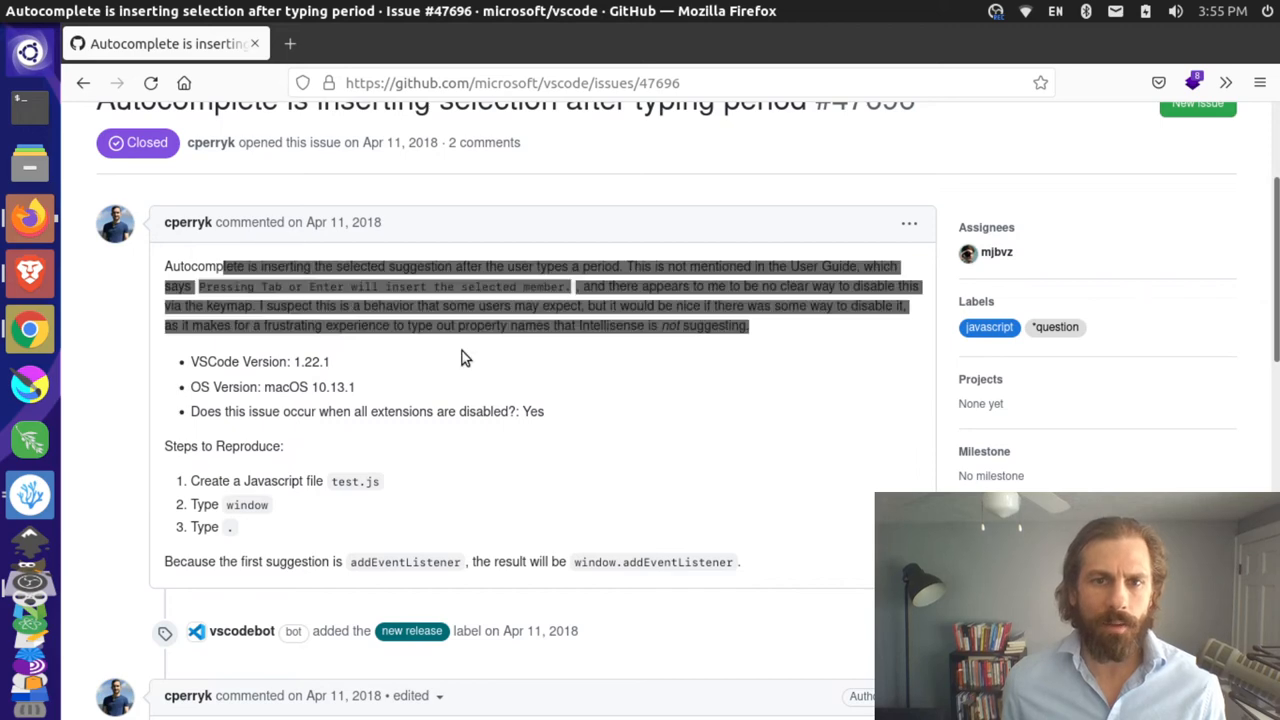
scroll("down", 3)
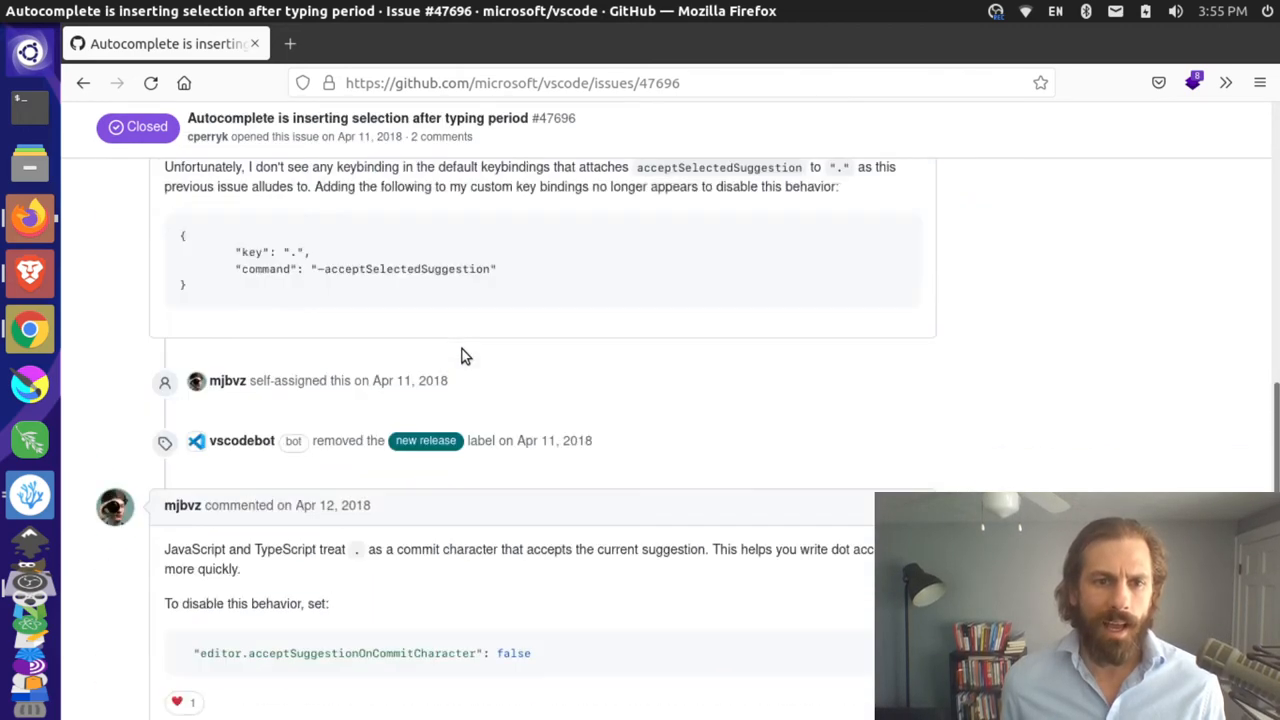
scroll("down", 3)
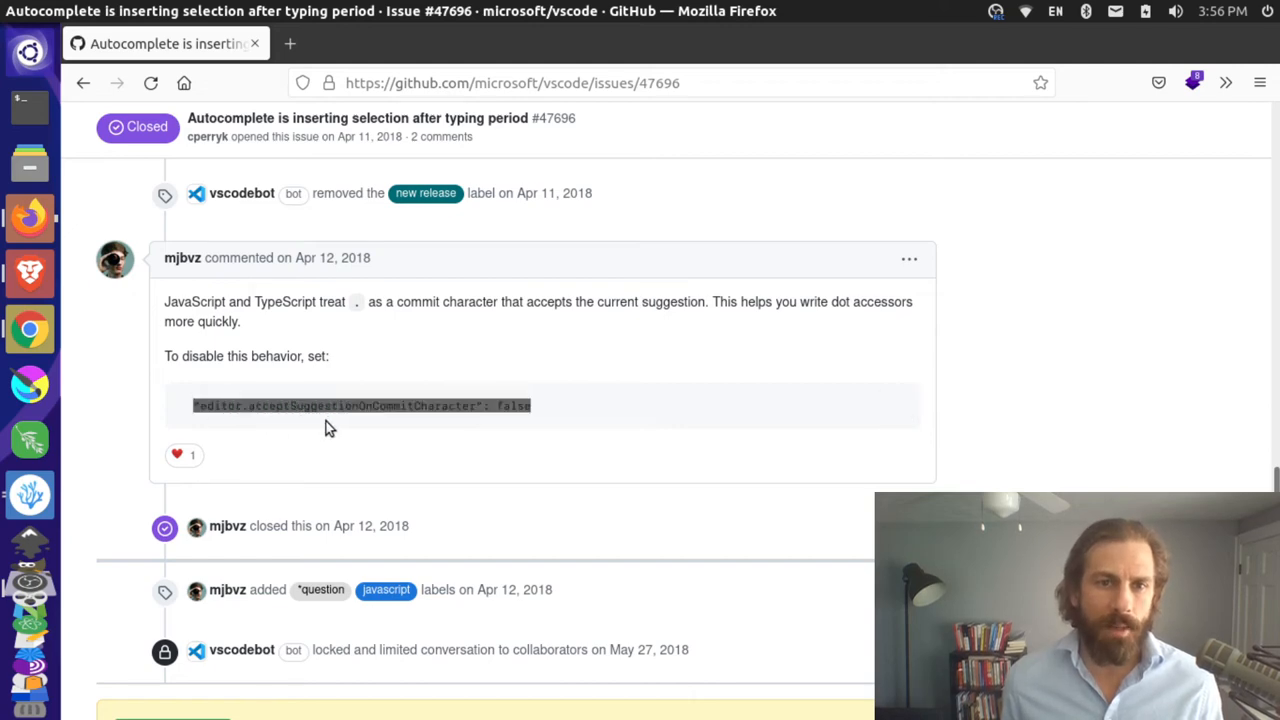
mouse_move(540, 415)
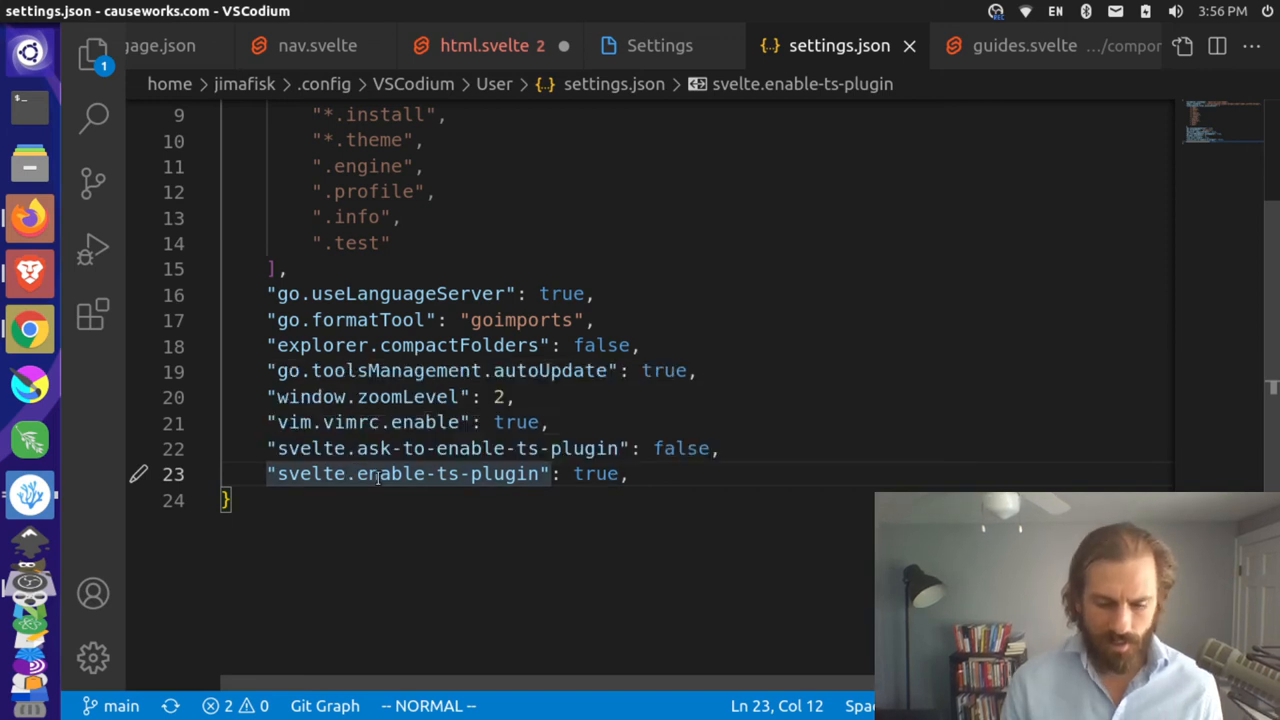
Add "editor.acceptSuggestionOnCommitCharacter": false with a trailing comma to settings.json and save with :w
type("\"editor.acceptSuggestionOnCommitCharacter\": false")
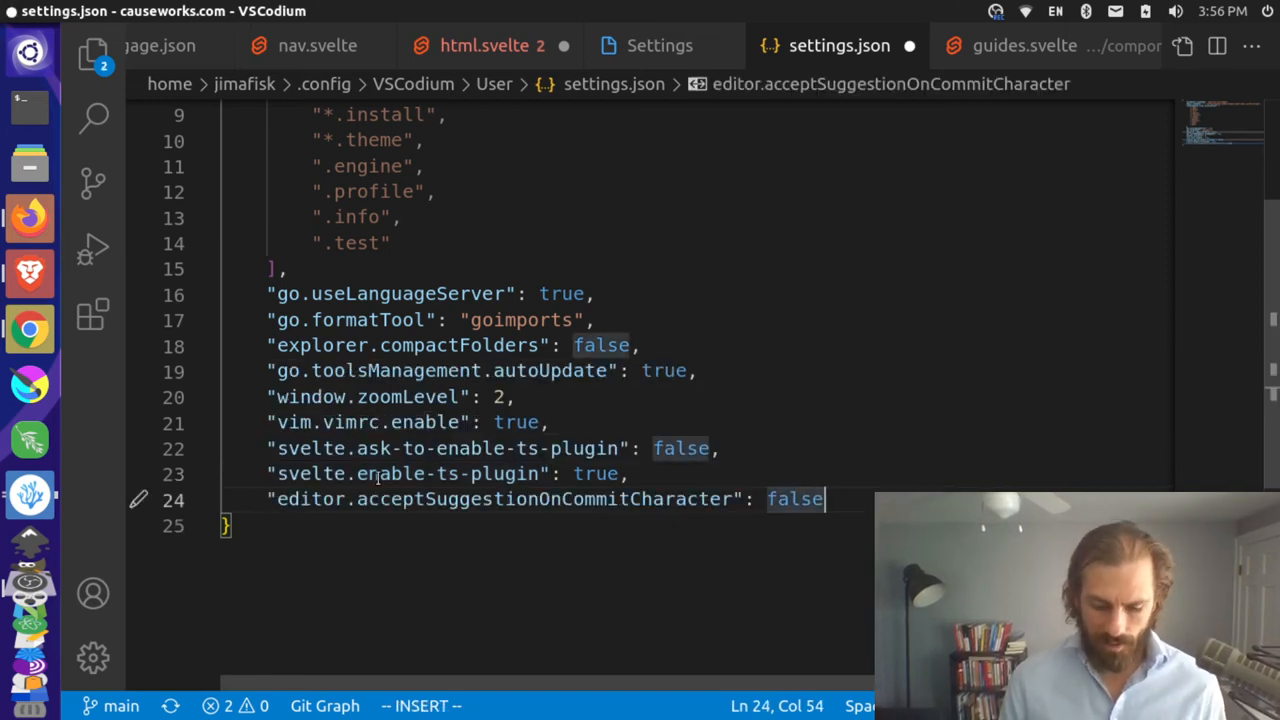
type(",")
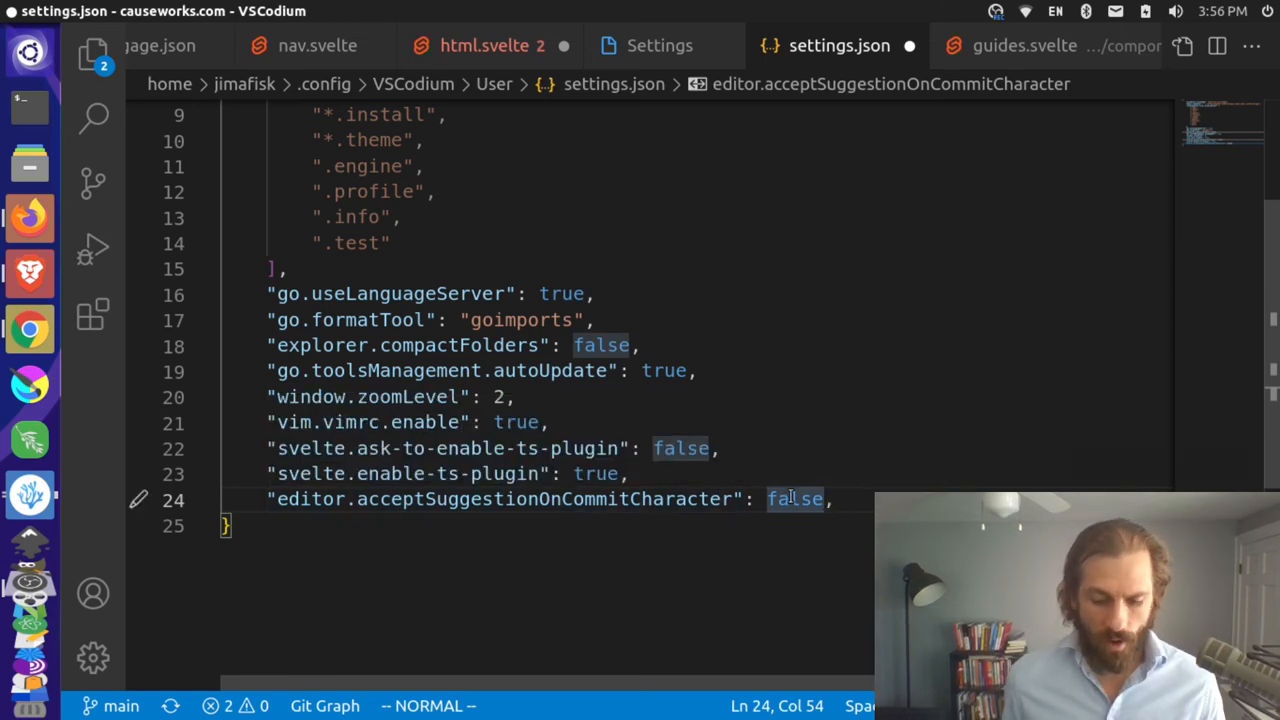
type(":w")
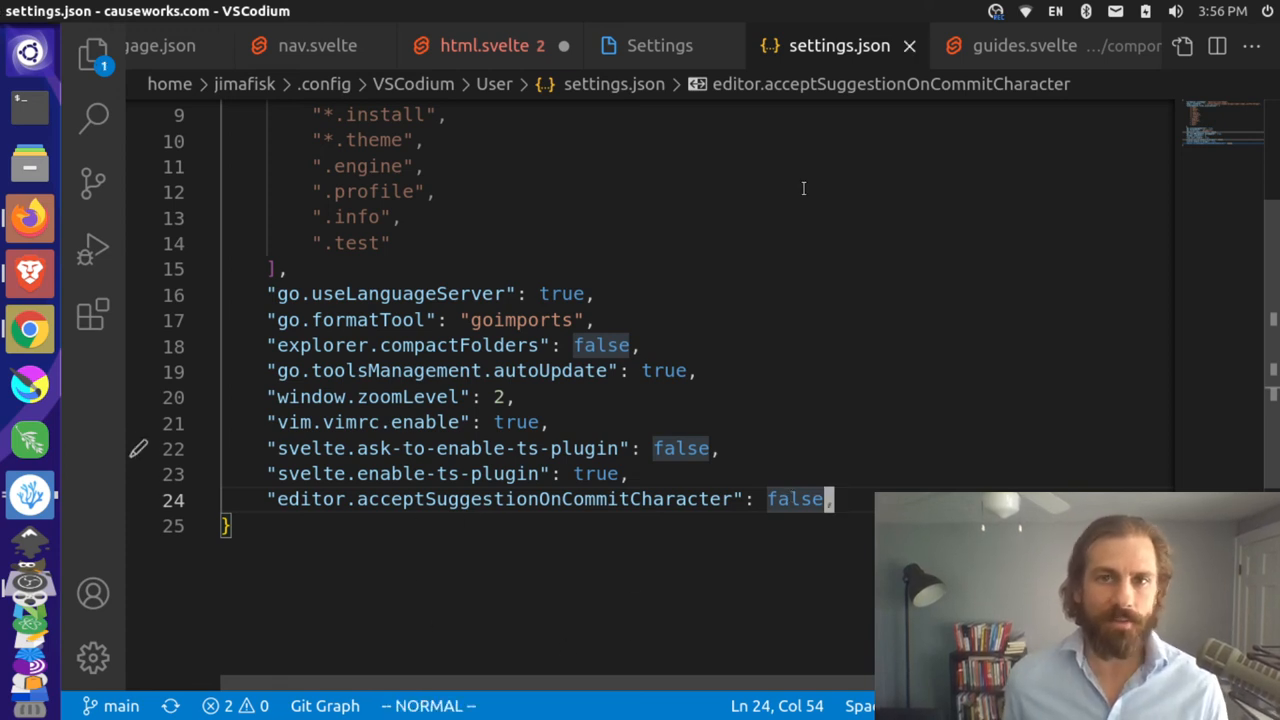
left_click(485, 45)
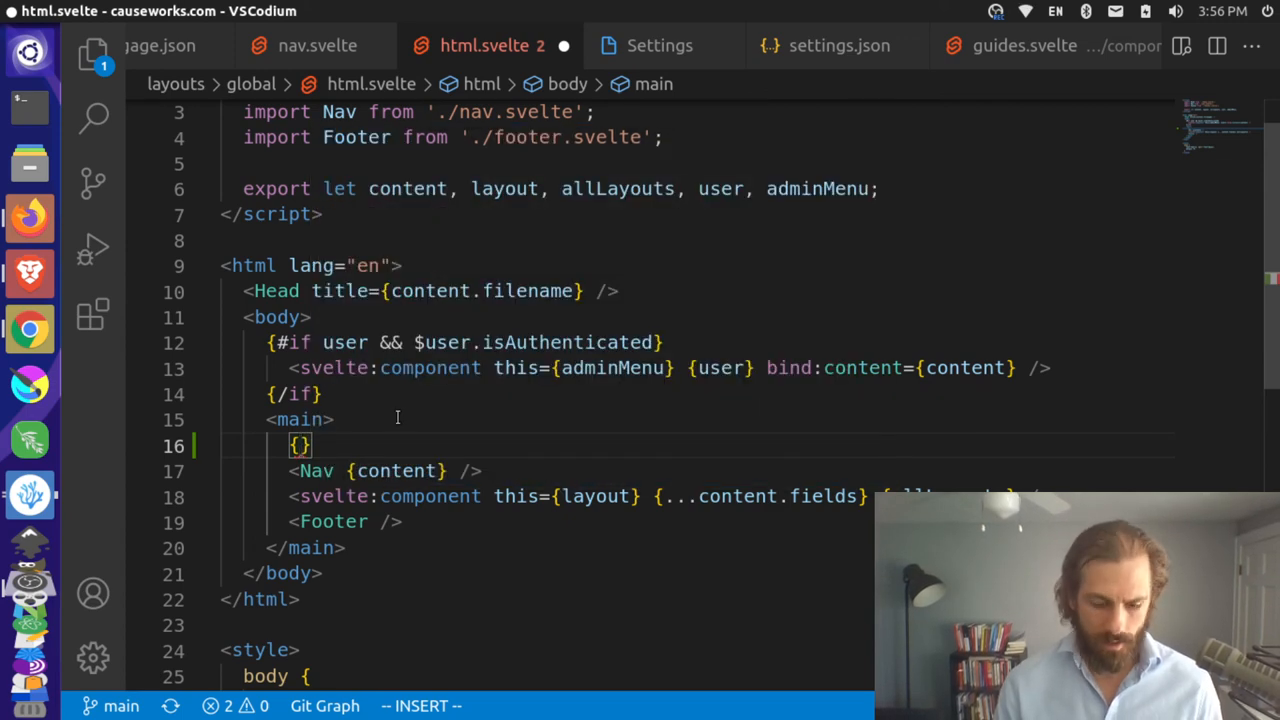
Type {button.myprop} on line 16 of html.svelte without any suggestion being auto-inserted
type("button")
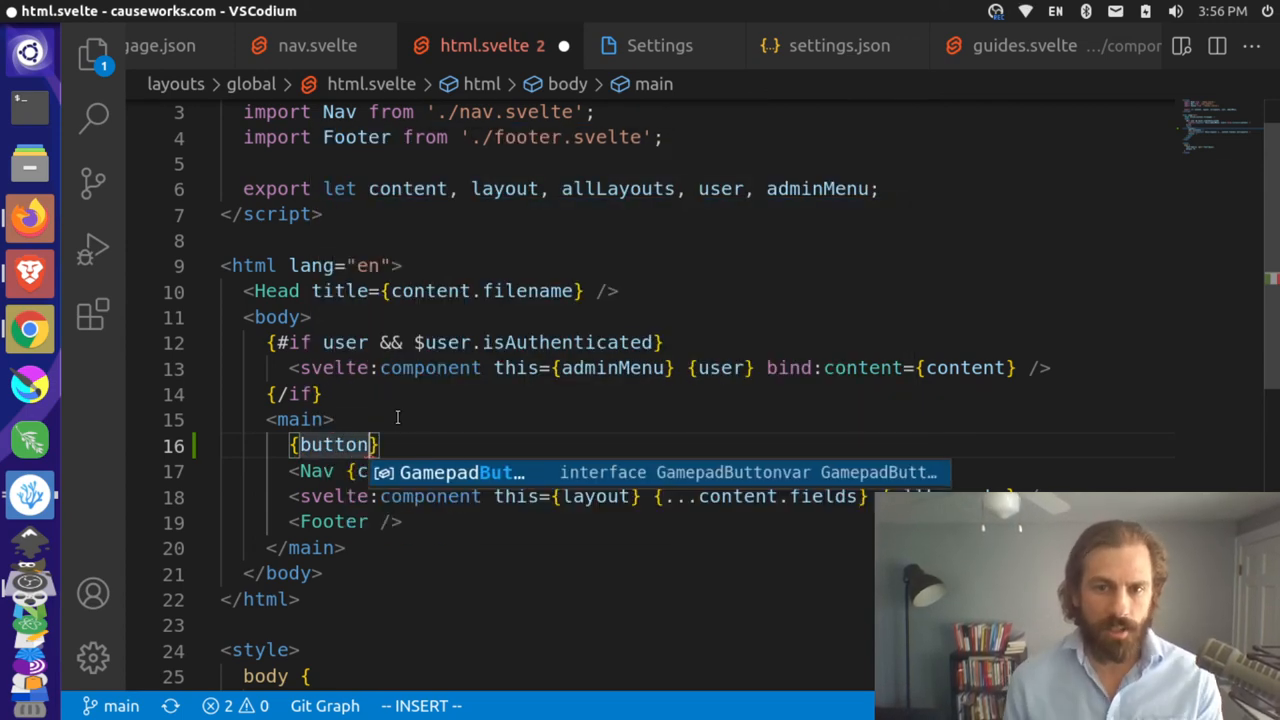
type(".")
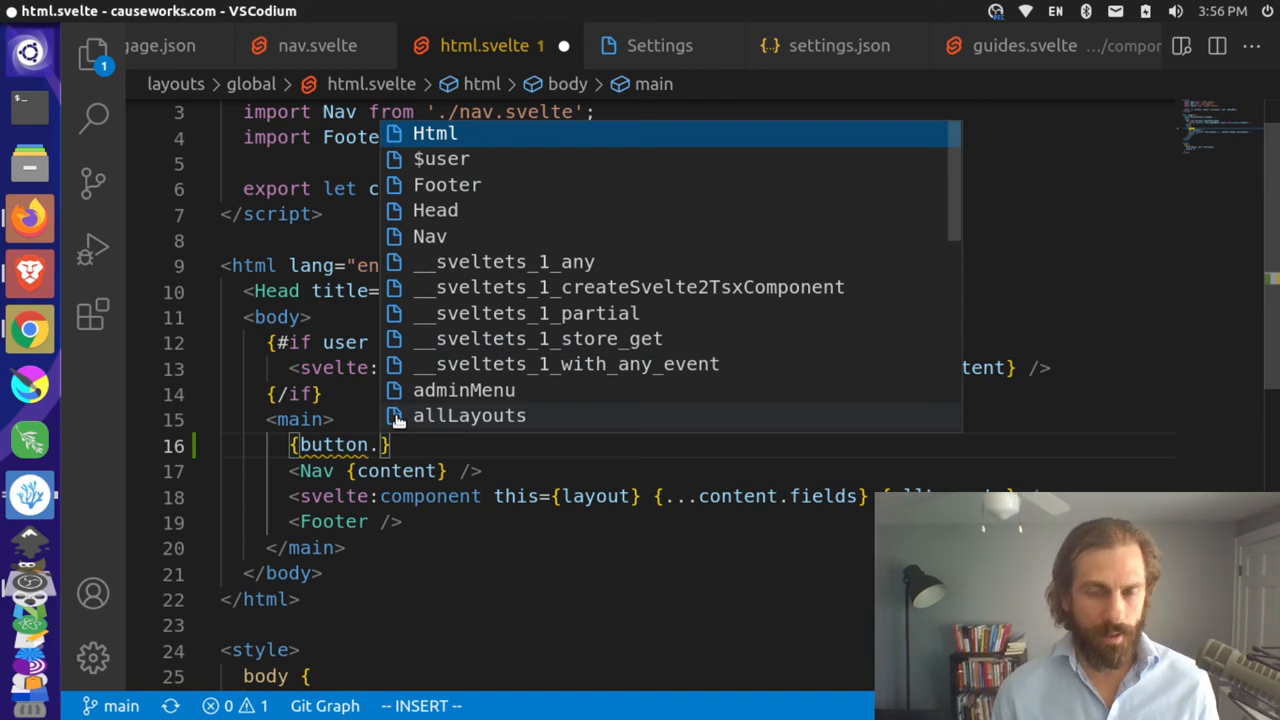
type("myp")
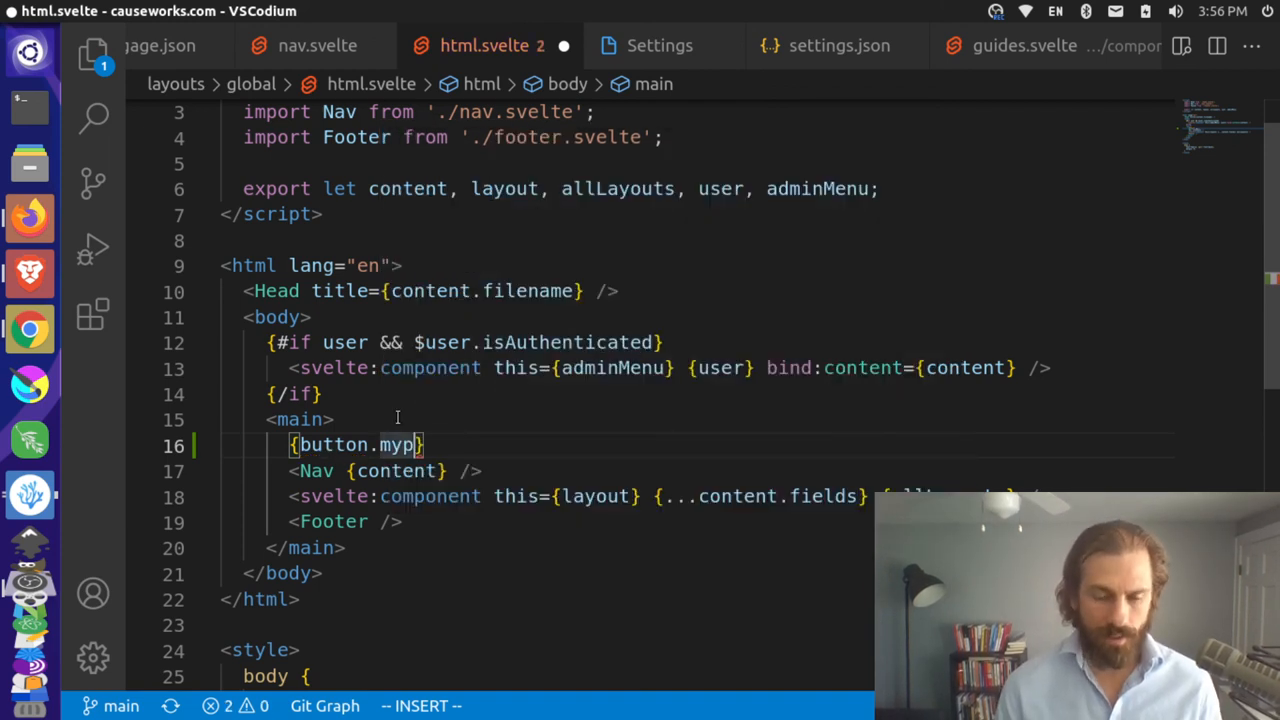
type("rop")
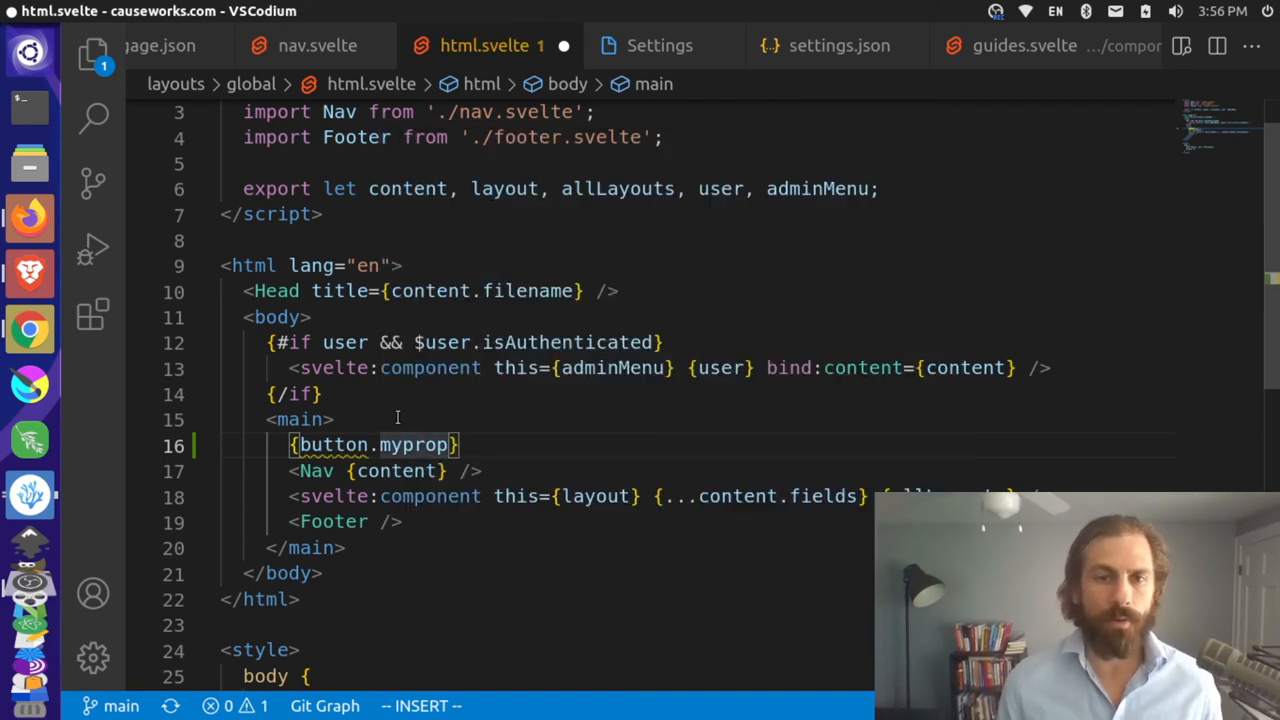